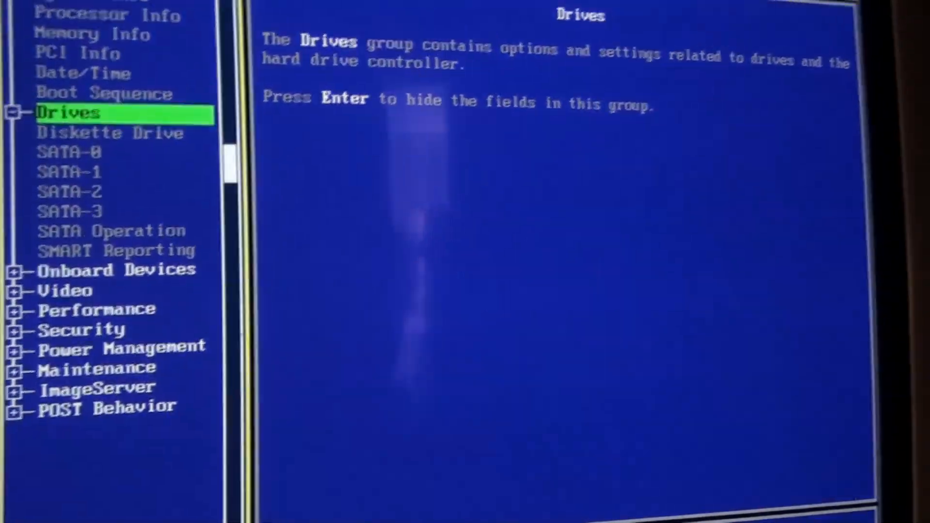
Step: Step down through SATA Operation and SMART Reporting to reach the Onboard Devices group
key("Down")
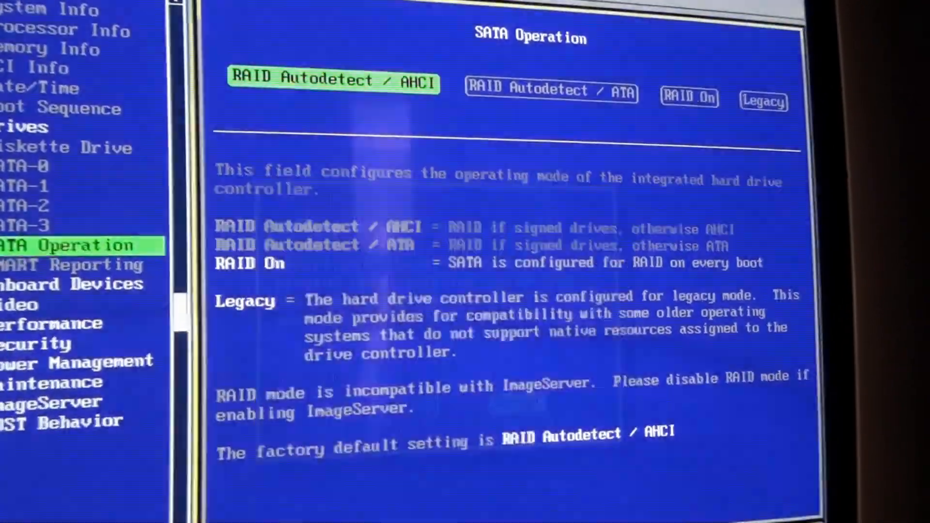
key("Down")
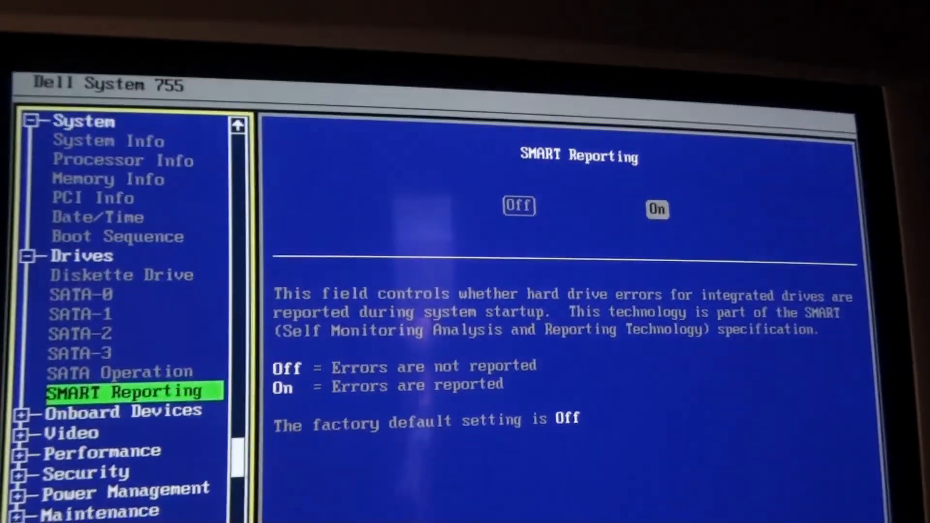
key("Down")
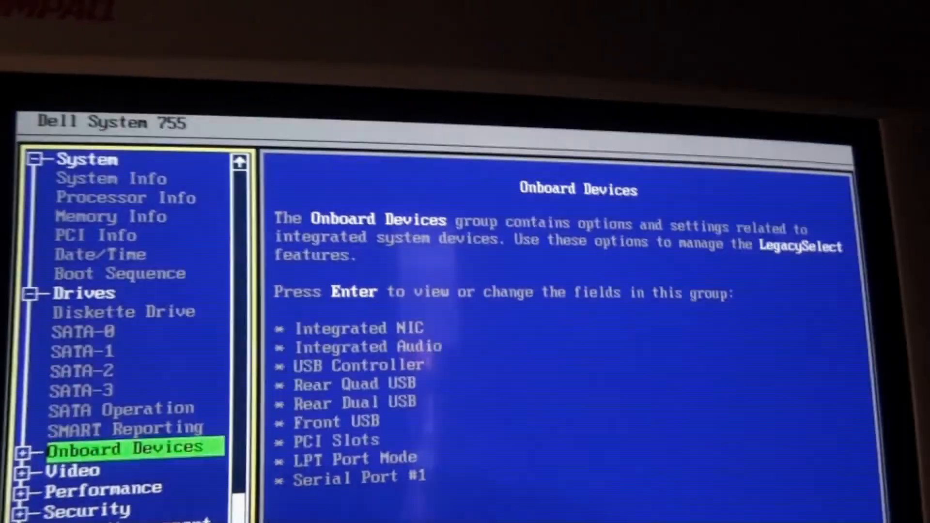